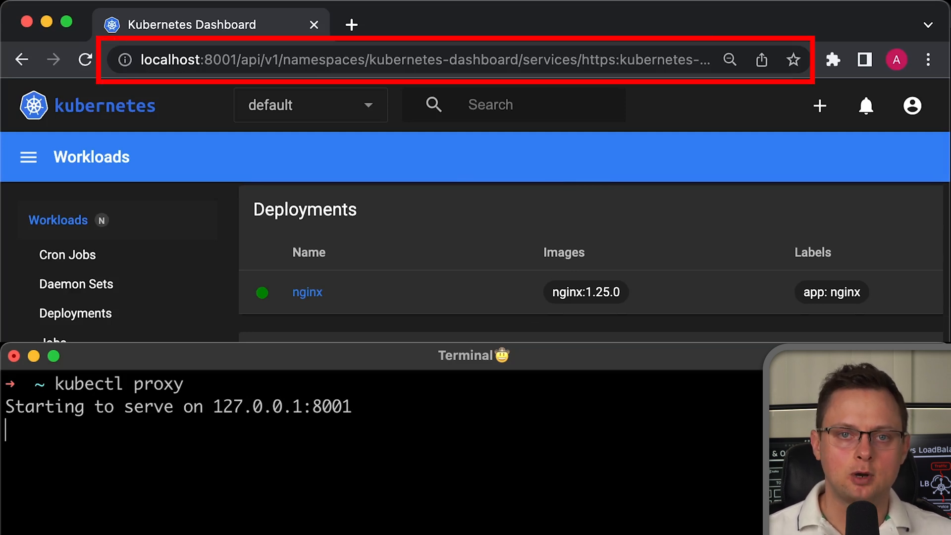
Port-forward the kubernetes-dashboard service from local port 8443 to port 443.
type("kubectl -n kubernetes-dashboard port-forward svc/kubernetes-dashboard 8443:443")
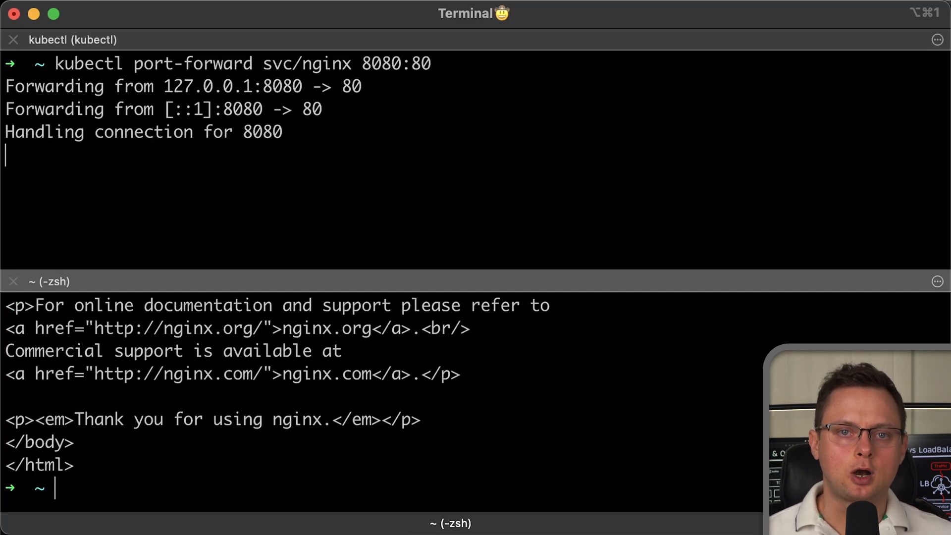
Fetch the nginx page with curl localhost:8080/ through the forwarded port.
type("curl localhost:8080/")
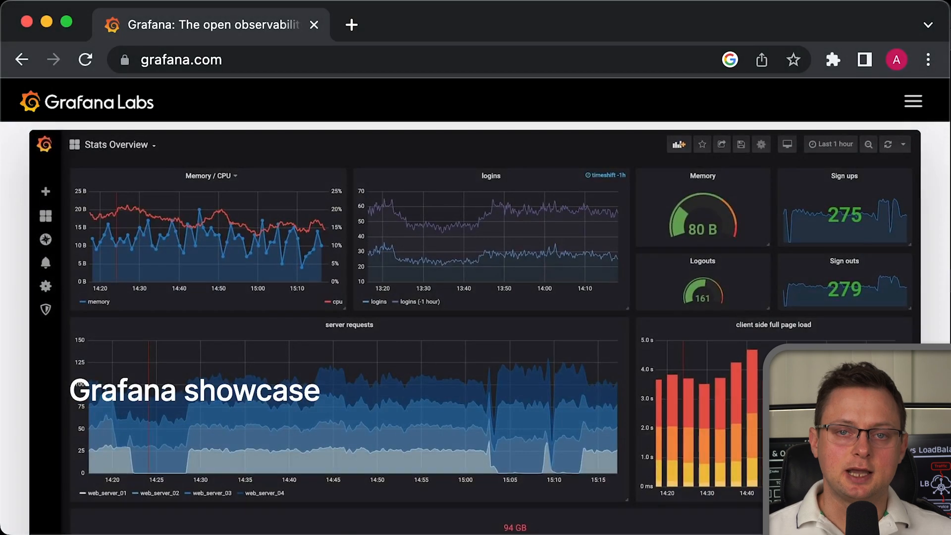
scroll("down", 3)
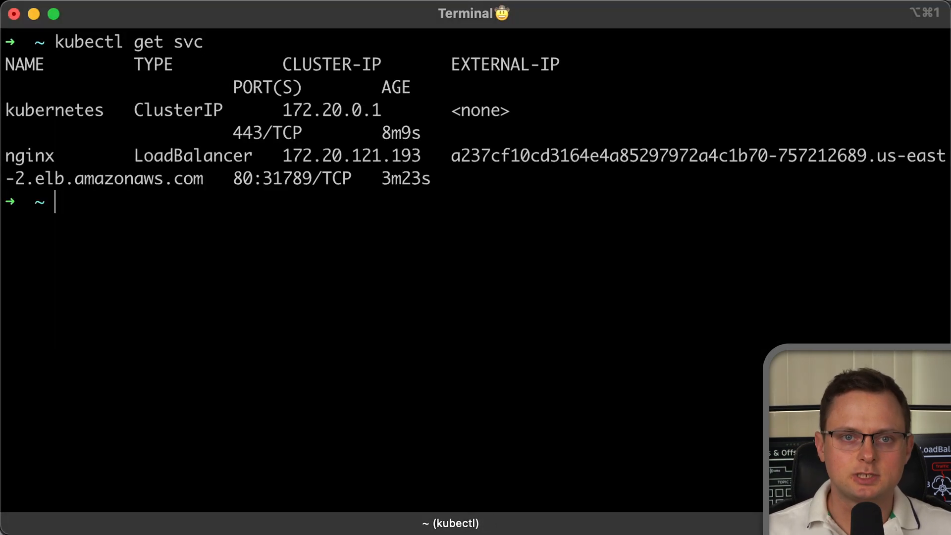
Select the nginx service's AWS ELB external hostname from the kubectl get svc output.
double_click(292, 178)
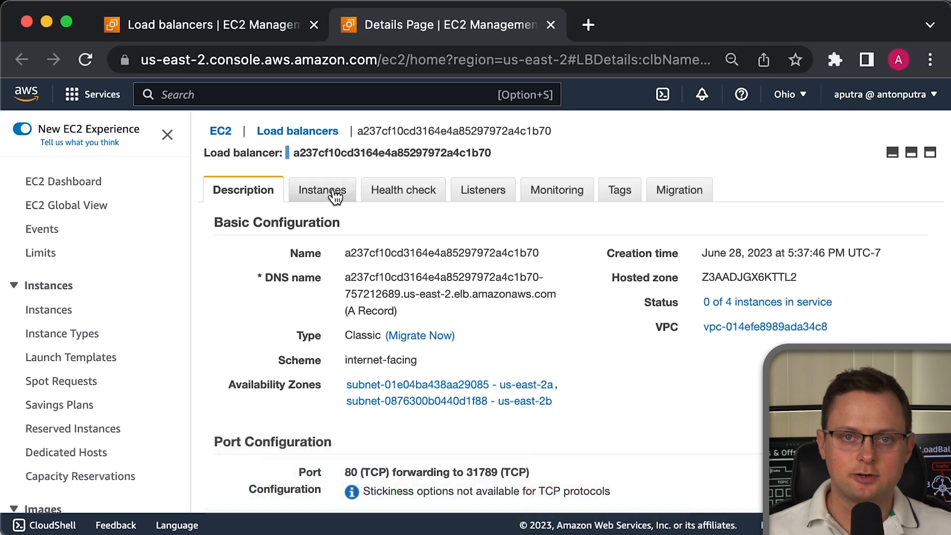
left_click(322, 189)
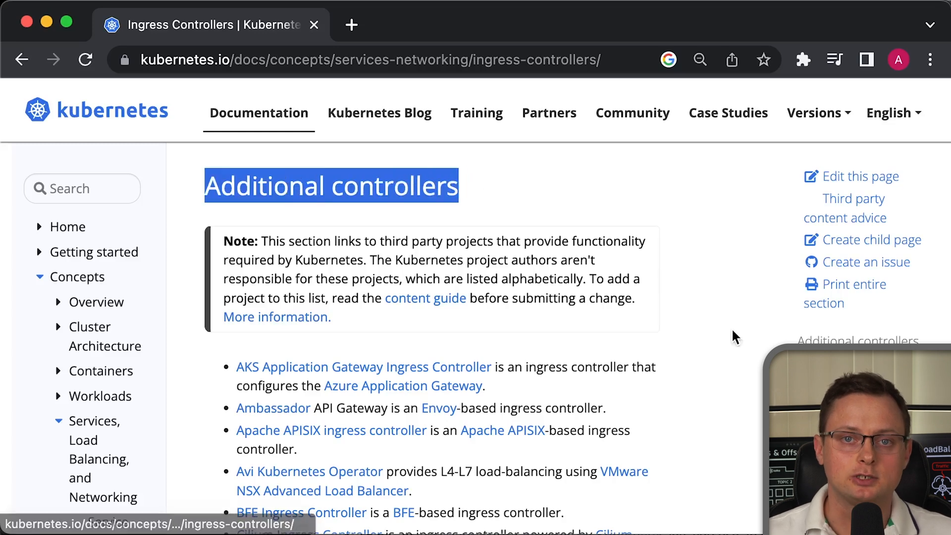
scroll("down", 3)
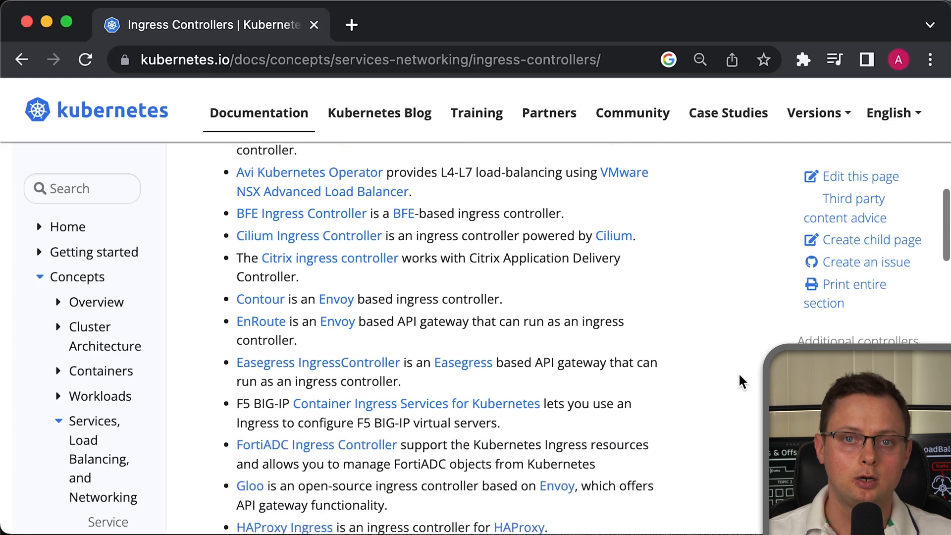
scroll("down", 3)
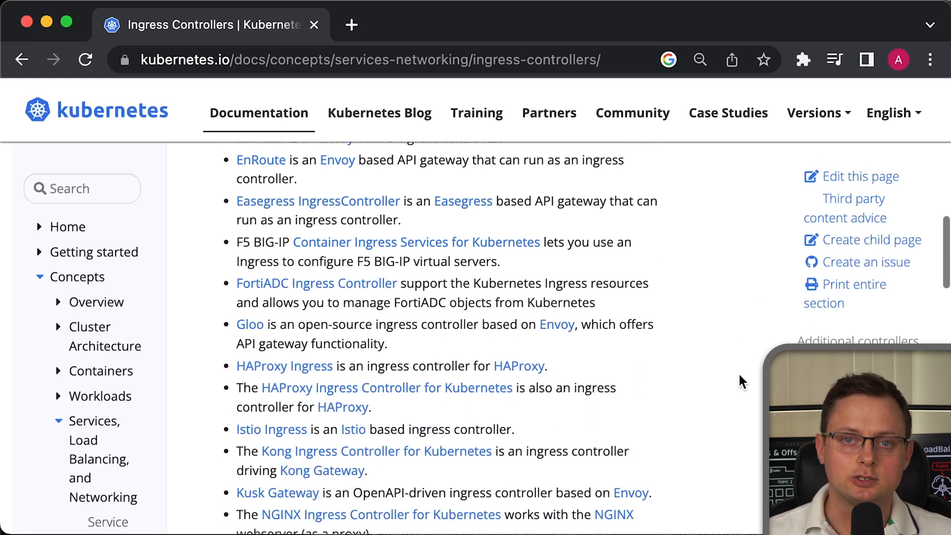
scroll("down", 3)
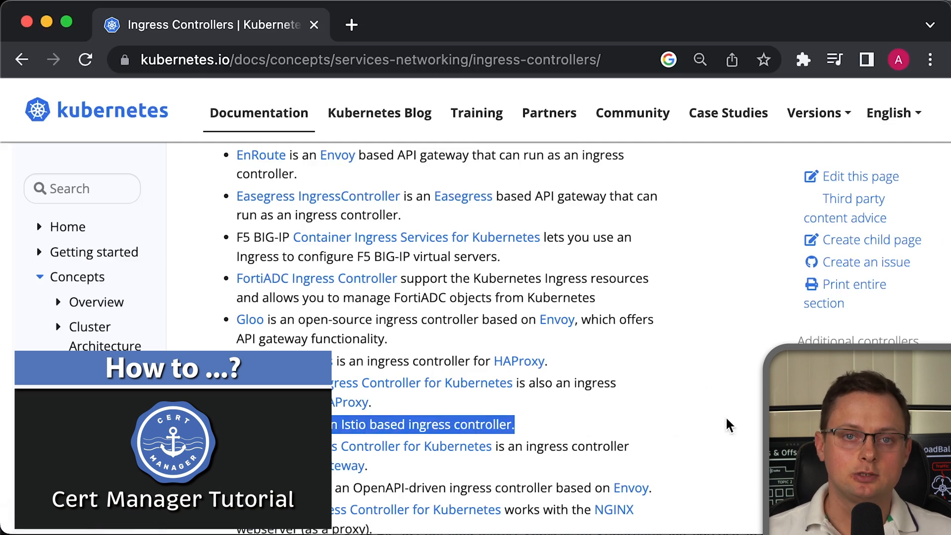
scroll("down", 3)
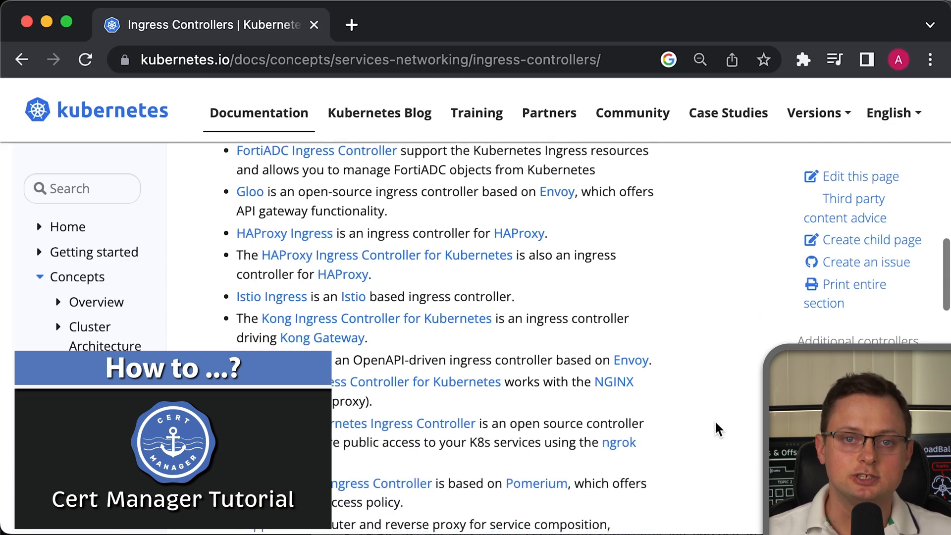